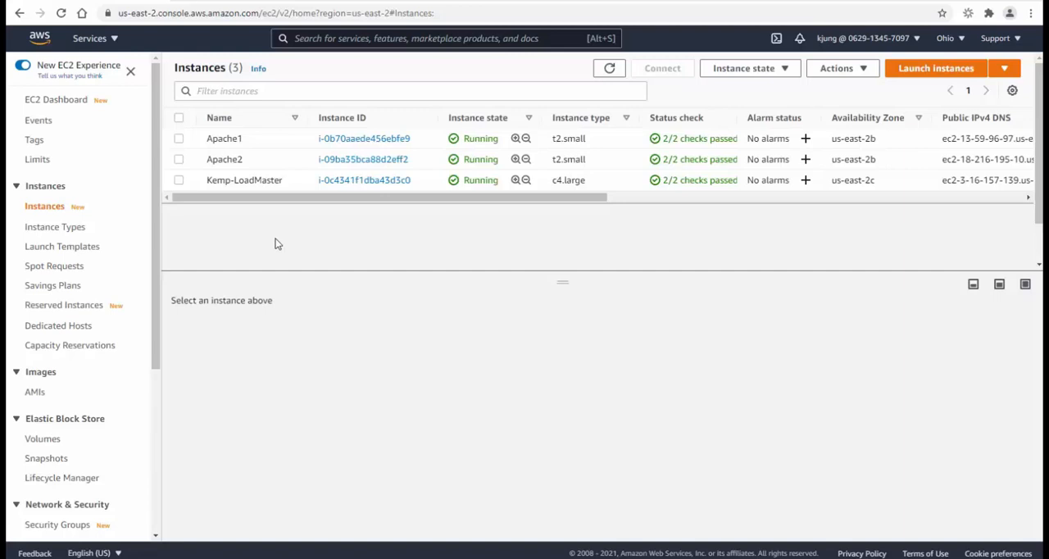
mouse_move(298, 246)
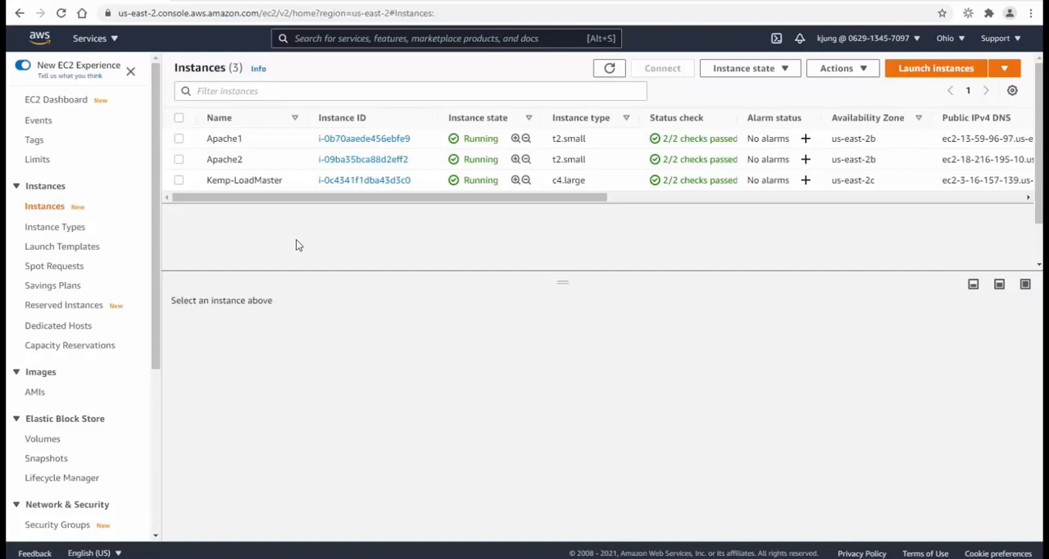
mouse_move(297, 236)
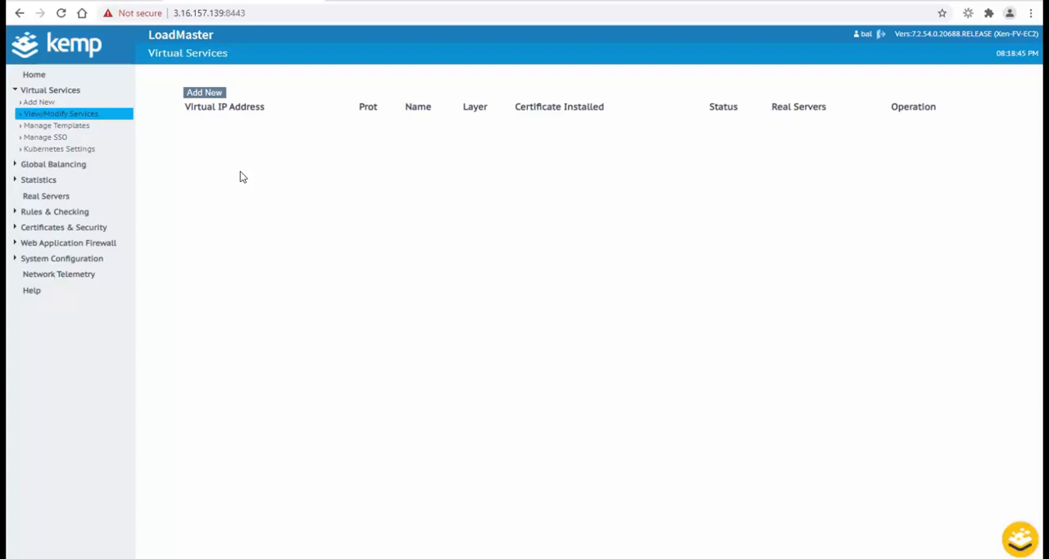
mouse_move(55, 125)
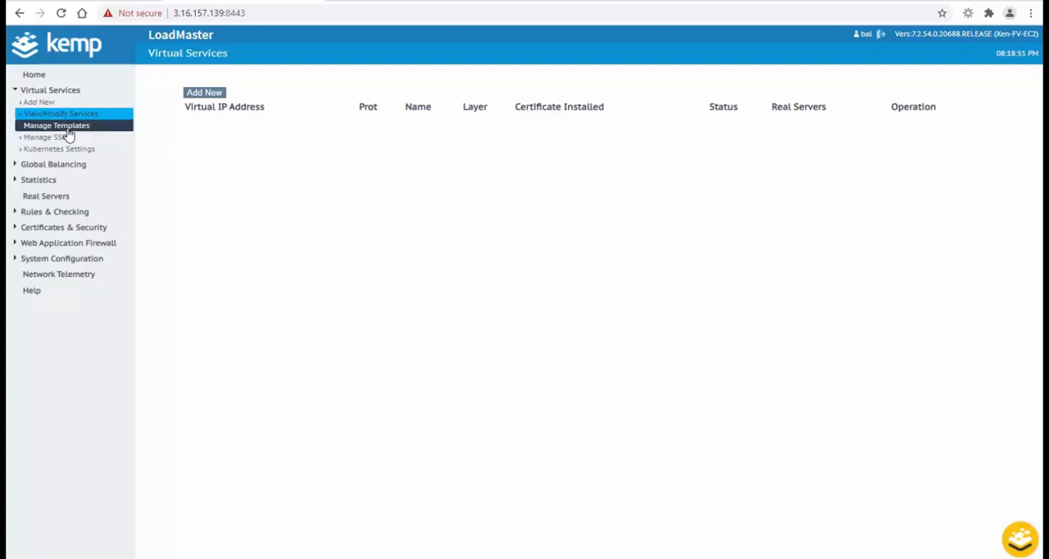
Import apache-http.tmpl to install the Apache HTTP, HTTPS, HTTPS Offloaded and Re-encrypt templates
left_click(56, 126)
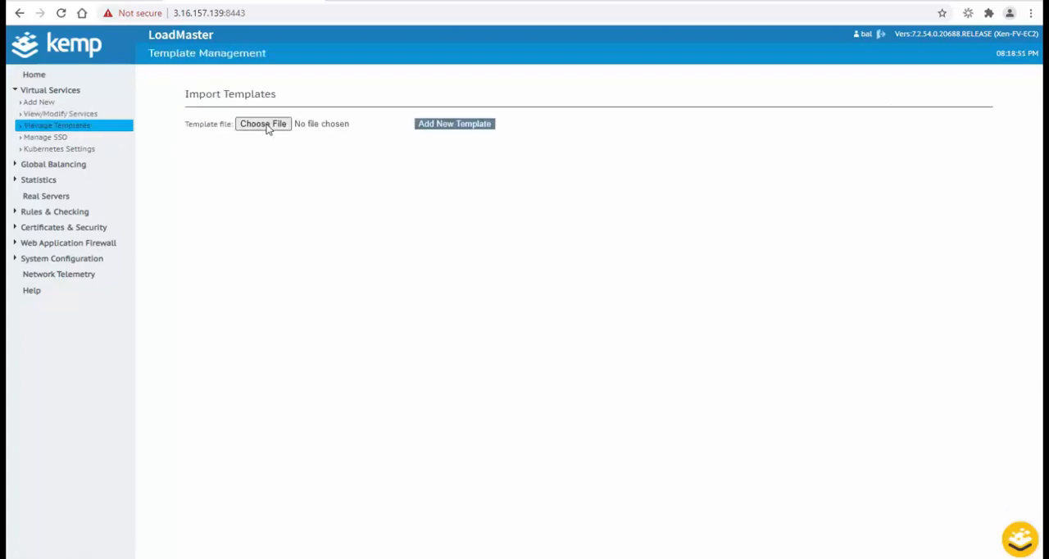
left_click(262, 124)
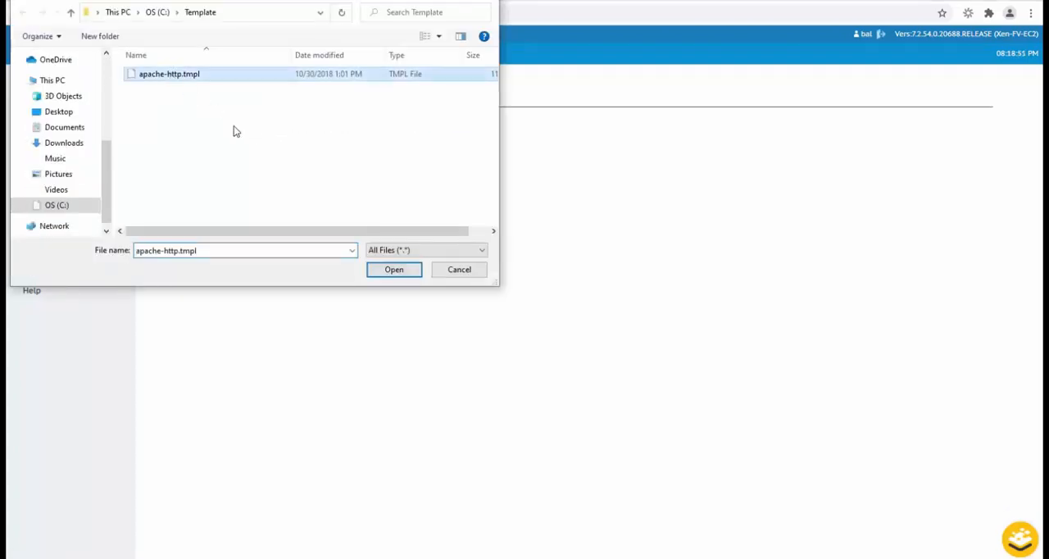
left_click(393, 269)
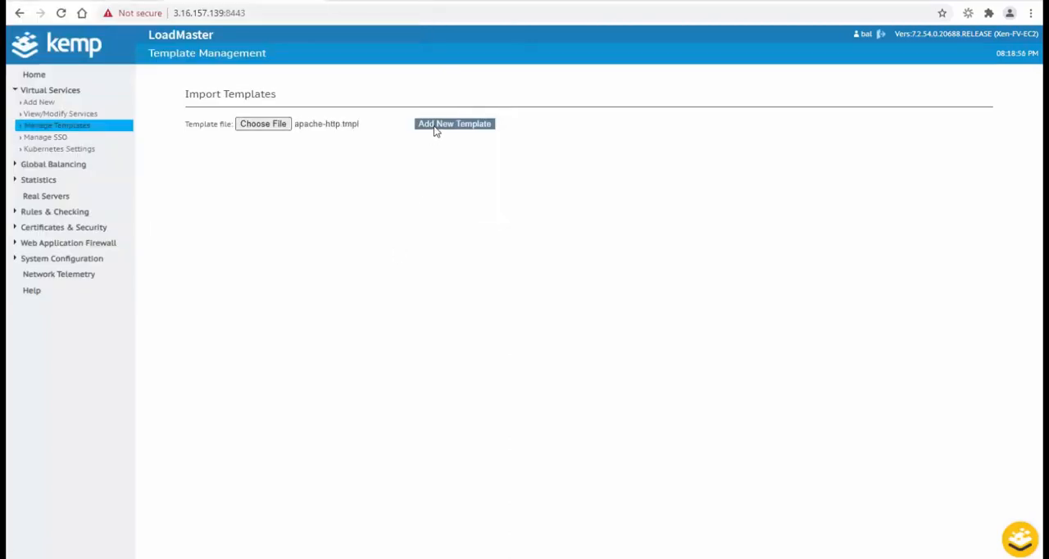
left_click(454, 124)
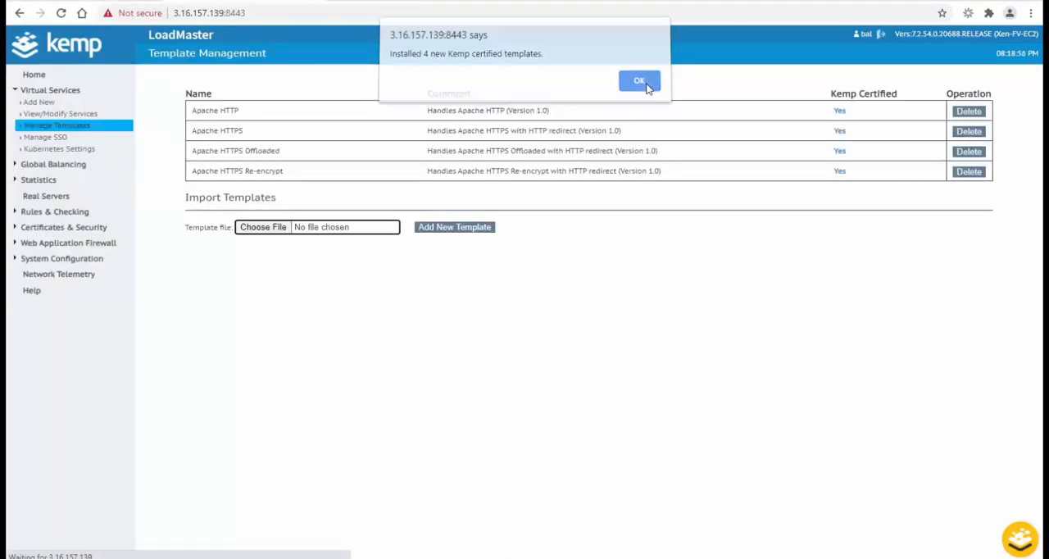
left_click(639, 80)
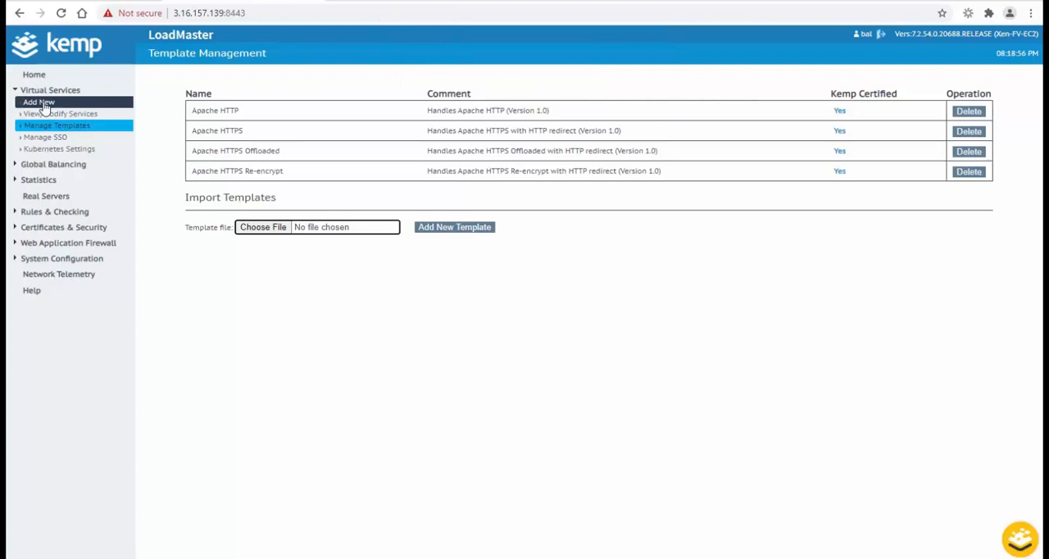
Add a port 443 virtual service named Apache HTTPS Offloaded using the Apache HTTPS Offloaded template
left_click(38, 102)
type("172.31.37.113")
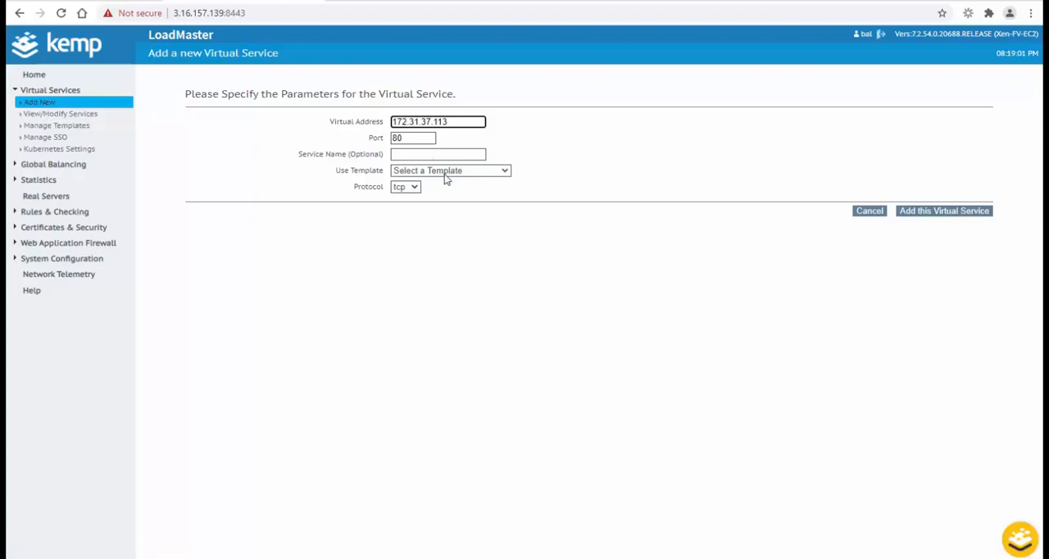
left_click(450, 170)
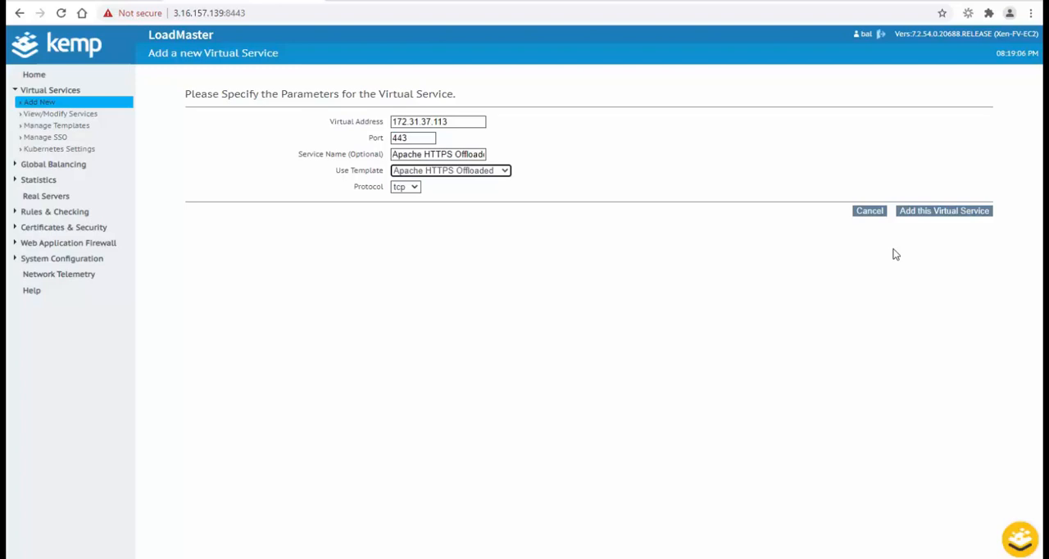
mouse_move(950, 219)
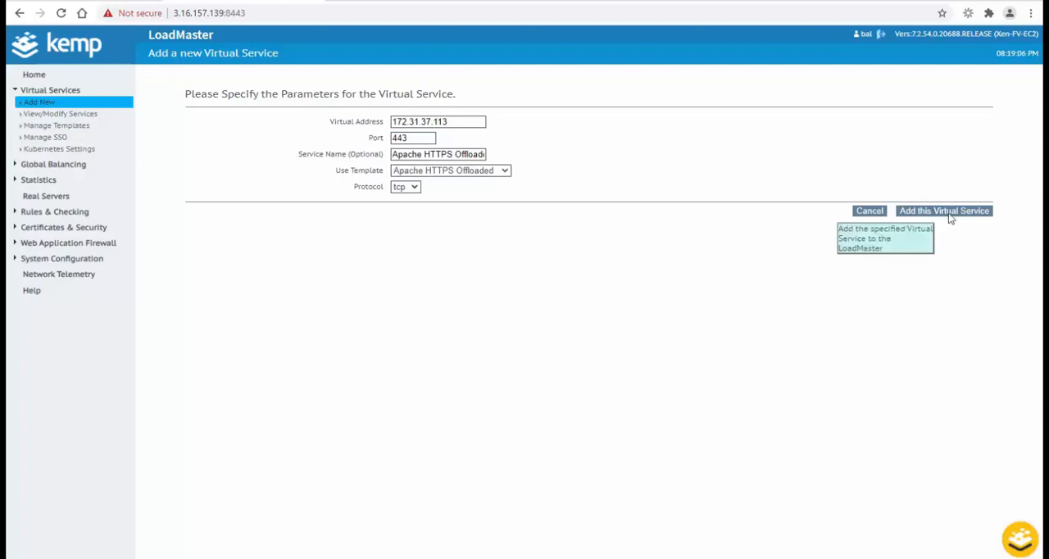
left_click(945, 211)
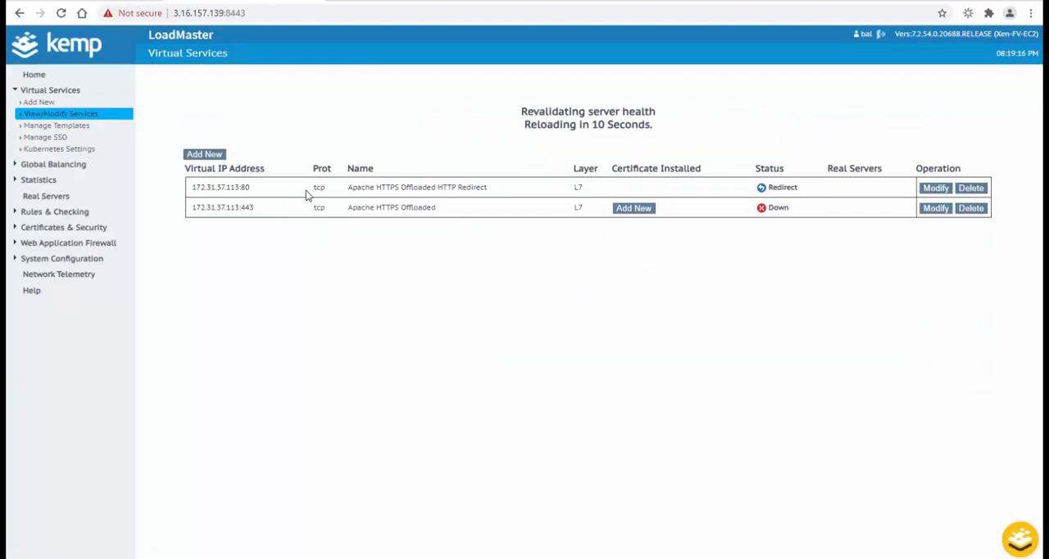
mouse_move(902, 225)
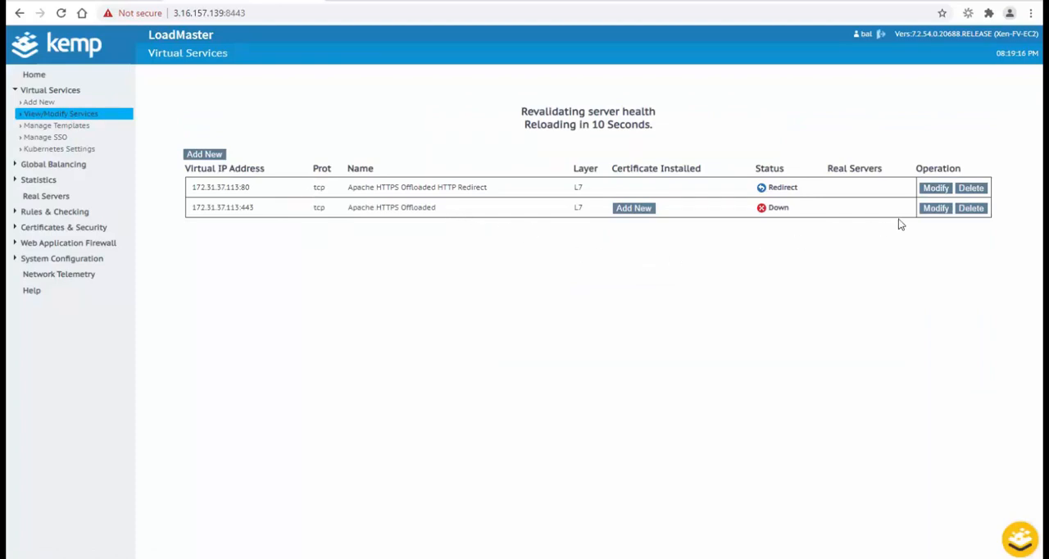
mouse_move(935, 207)
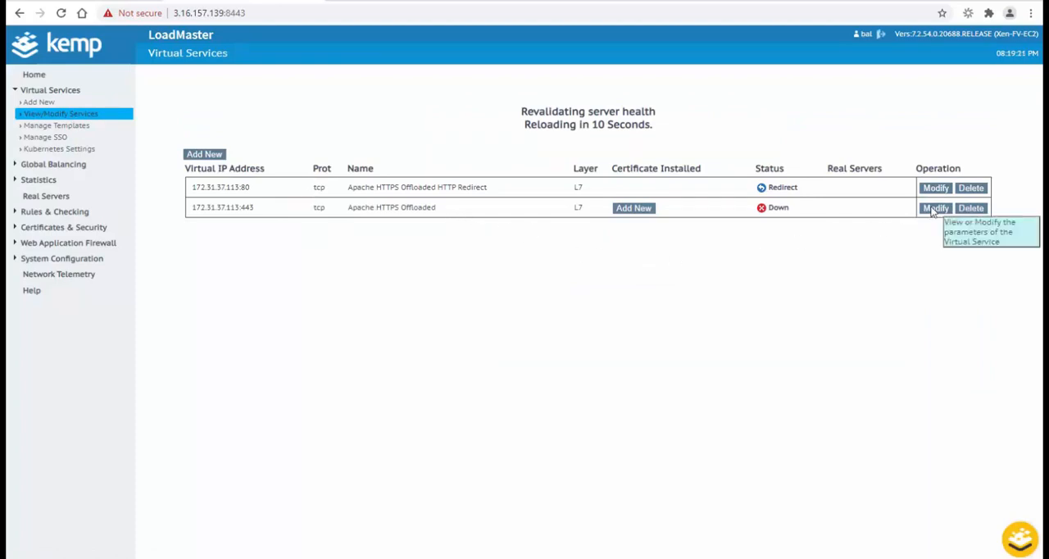
Modify the 172.31.37.113:443 Apache HTTPS Offloaded virtual service
left_click(935, 207)
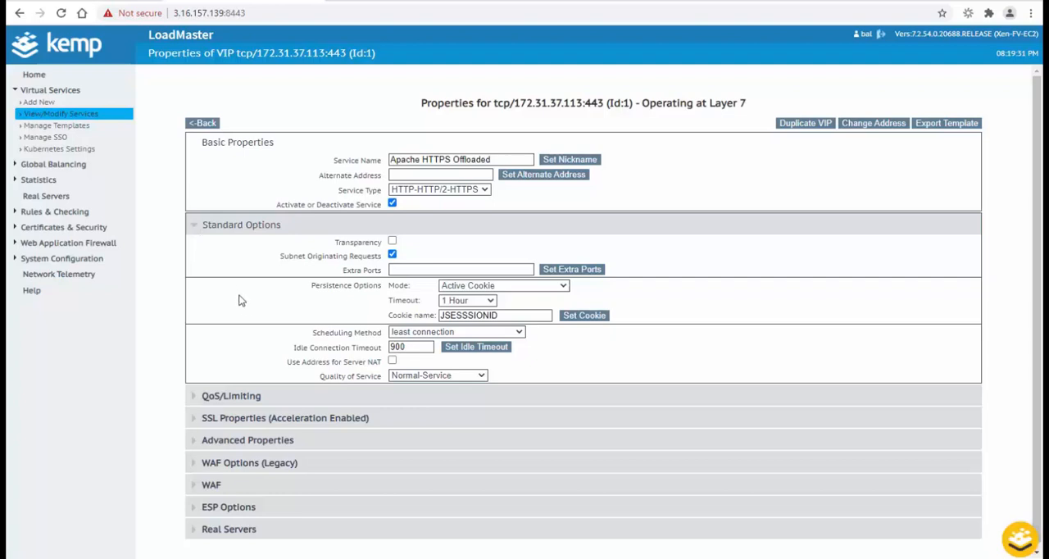
mouse_move(244, 309)
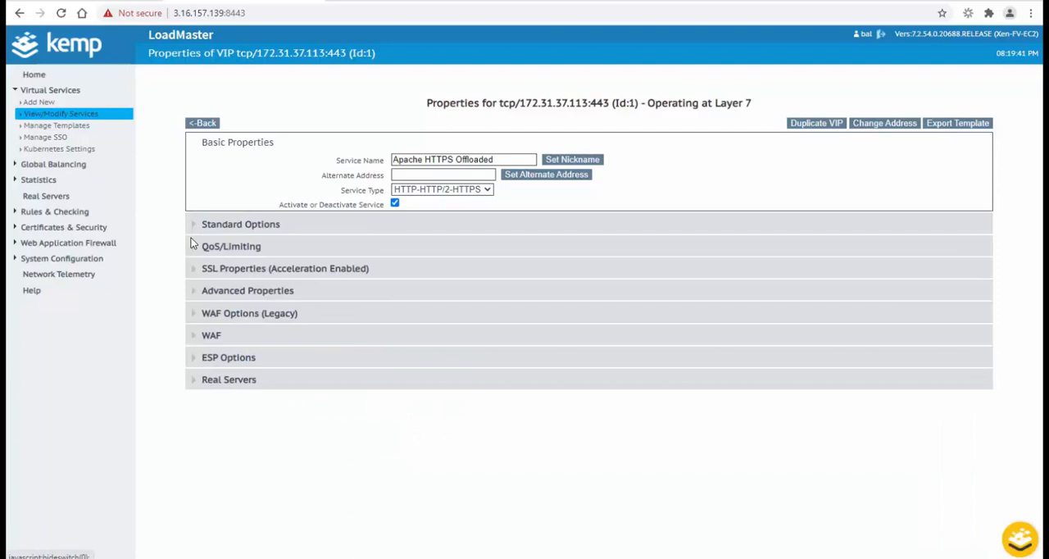
Review QoS settings, then set the Wildcard (*.kempdemo.com) certificate on the port 443 service
left_click(231, 246)
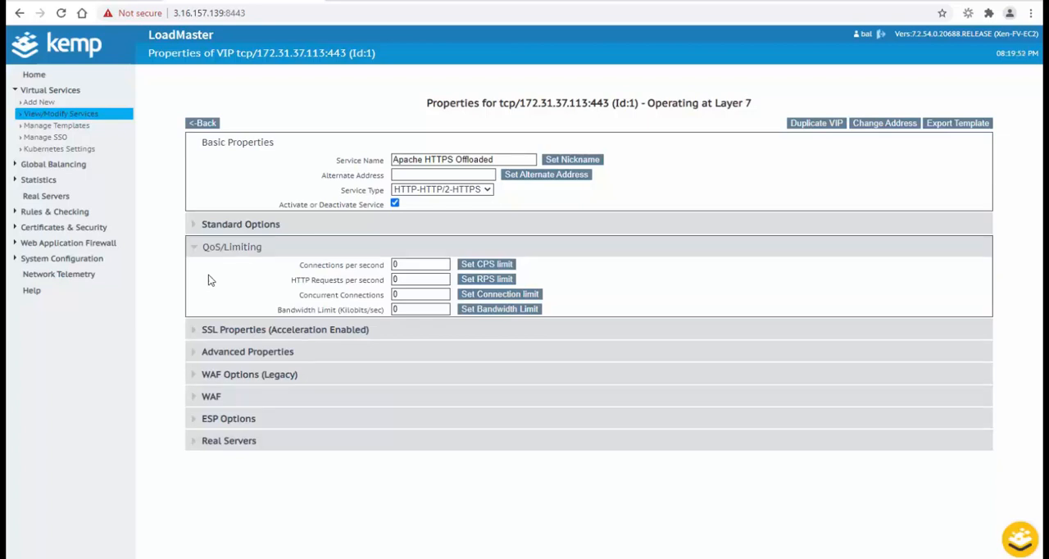
mouse_move(211, 279)
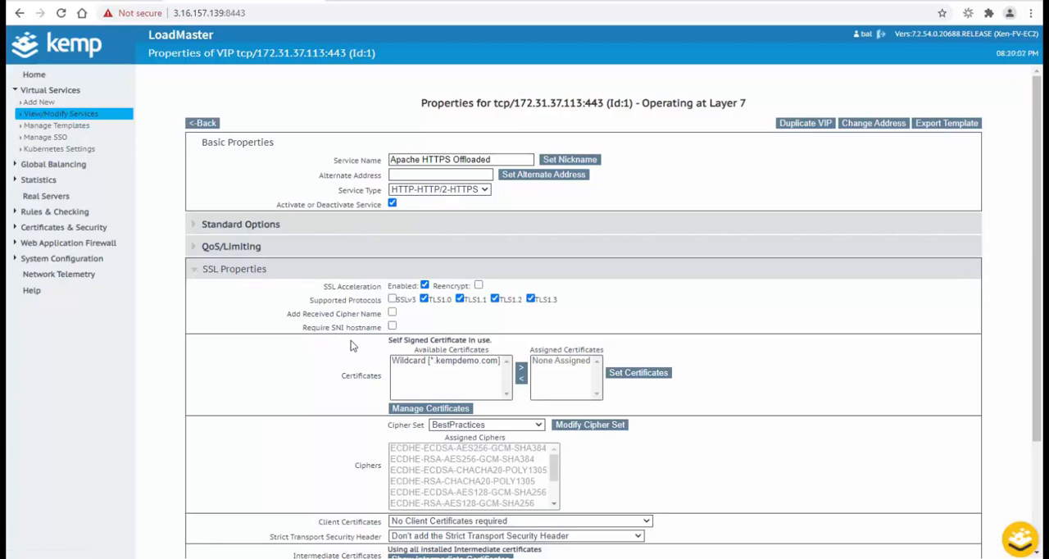
left_click(447, 361)
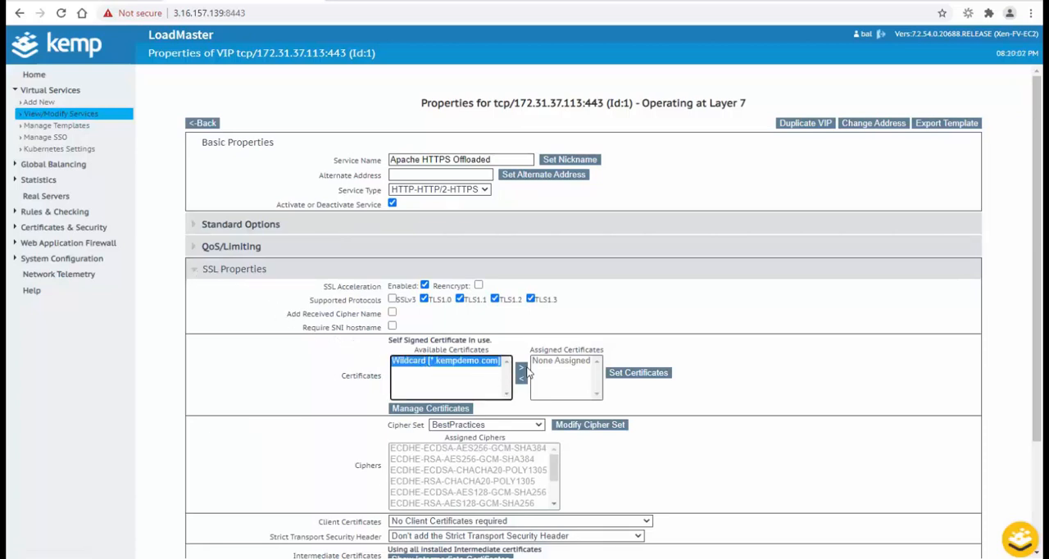
left_click(639, 372)
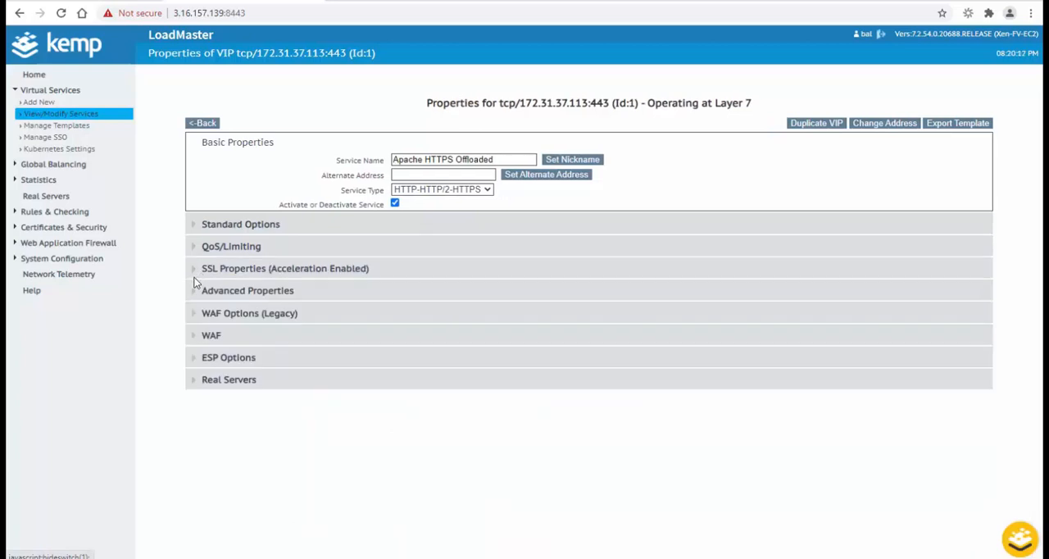
left_click(248, 291)
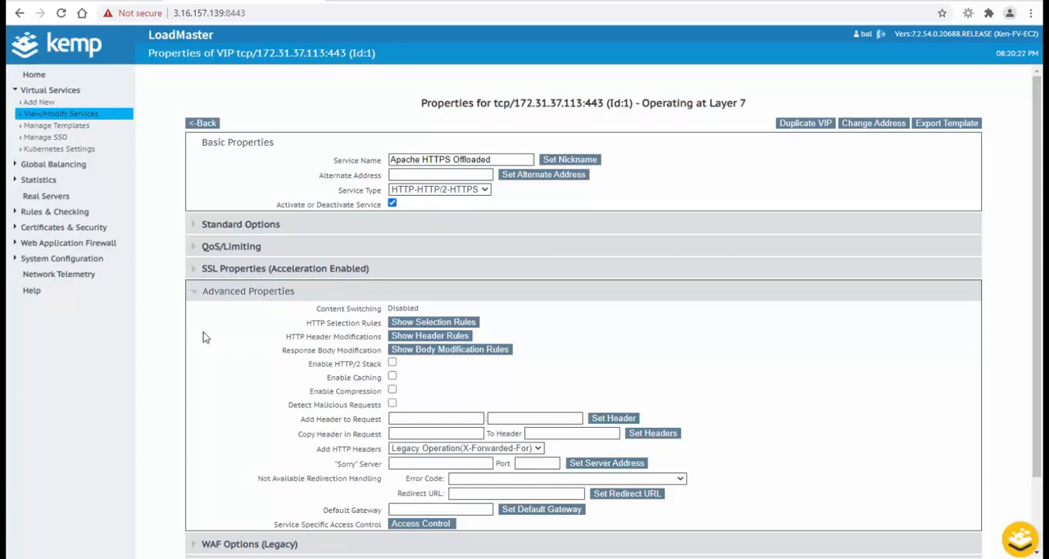
left_click(247, 291)
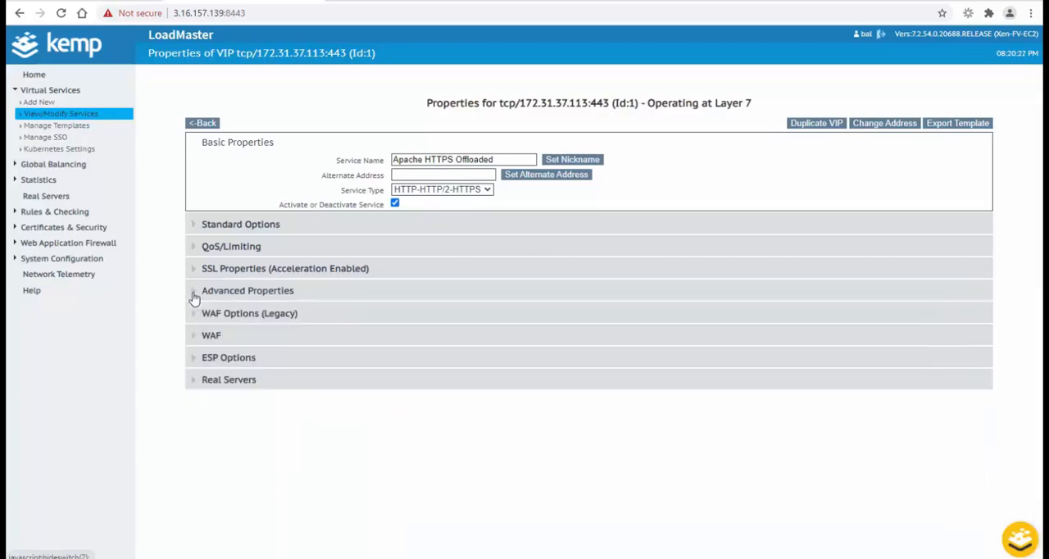
left_click(210, 335)
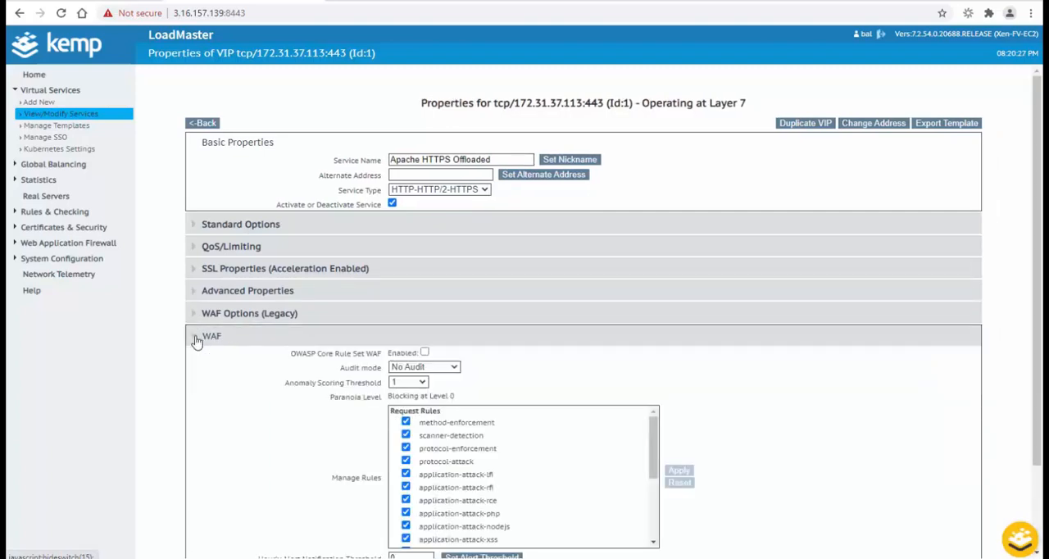
scroll("down", 3)
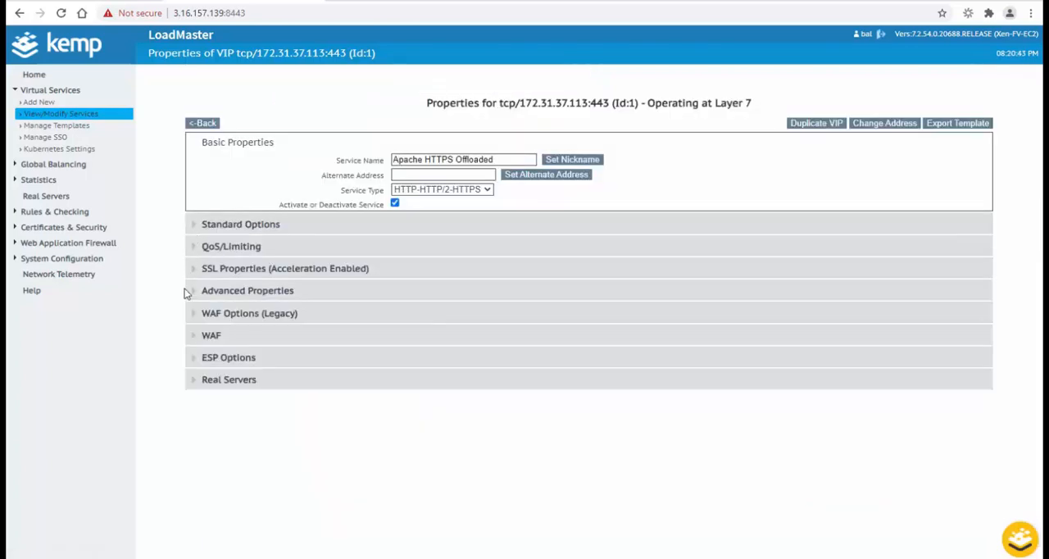
left_click(229, 358)
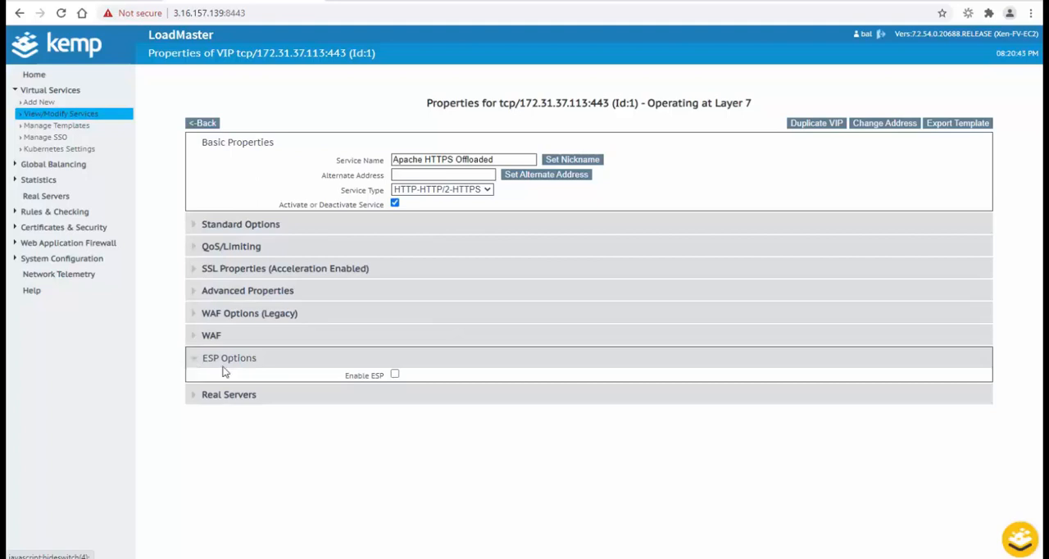
left_click(395, 375)
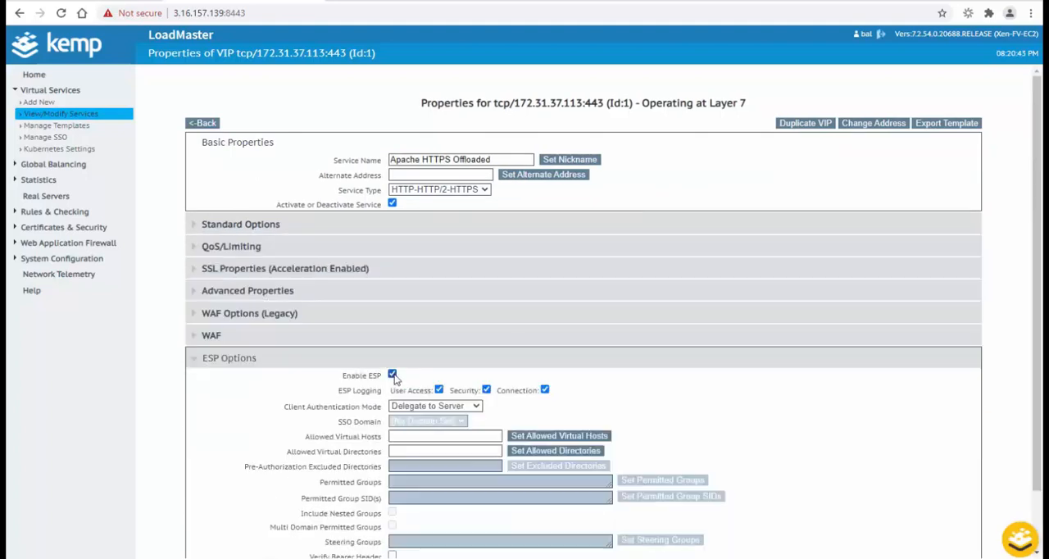
scroll("down", 3)
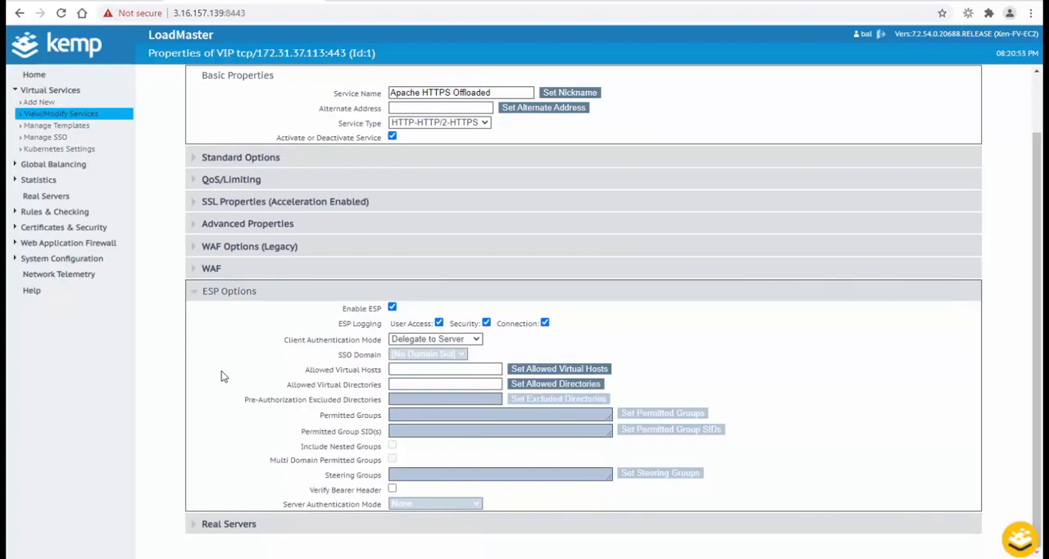
left_click(434, 339)
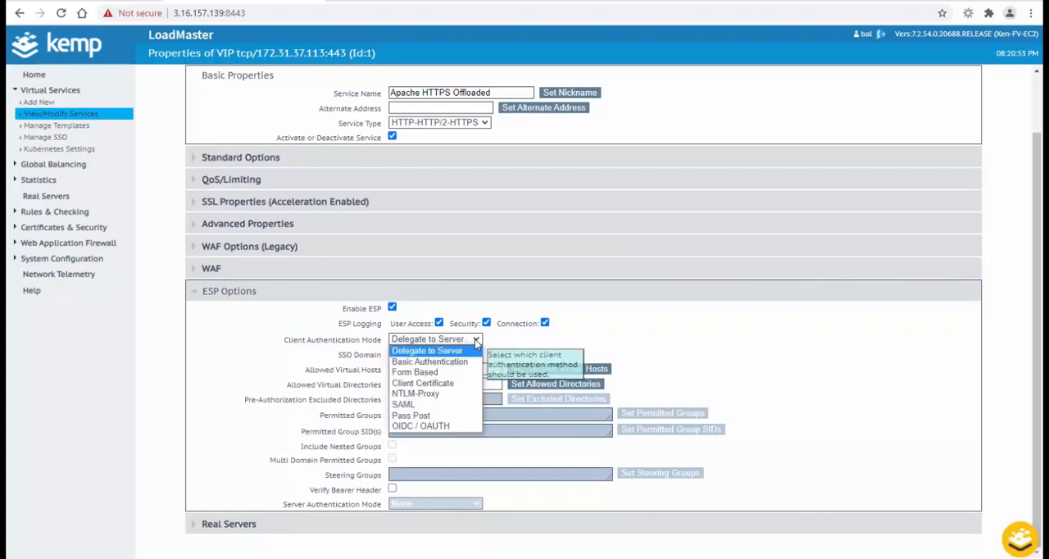
left_click(427, 351)
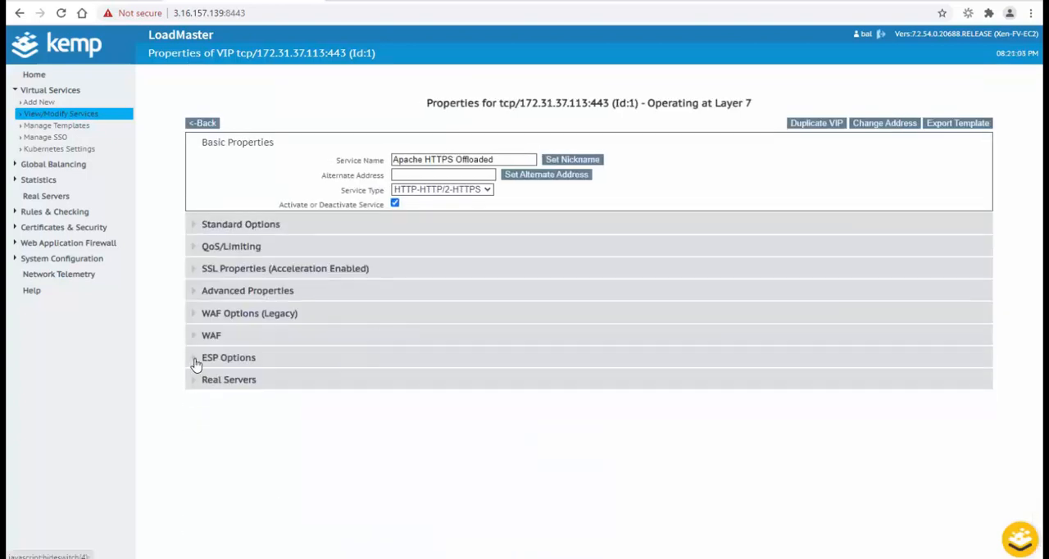
Add real servers 172.31.25.114 and 172.31.31.191 on port 80 to the service
left_click(228, 379)
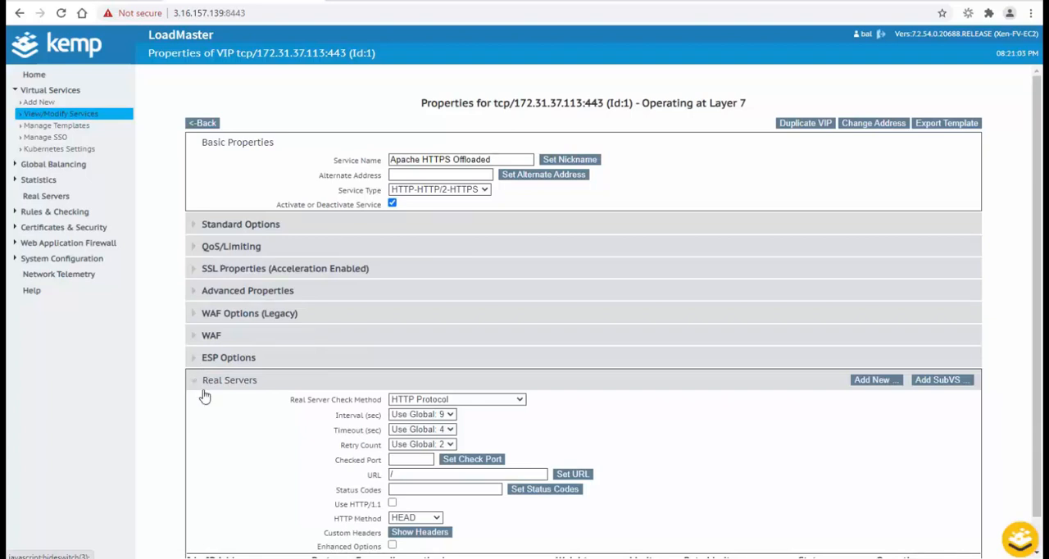
scroll("down", 3)
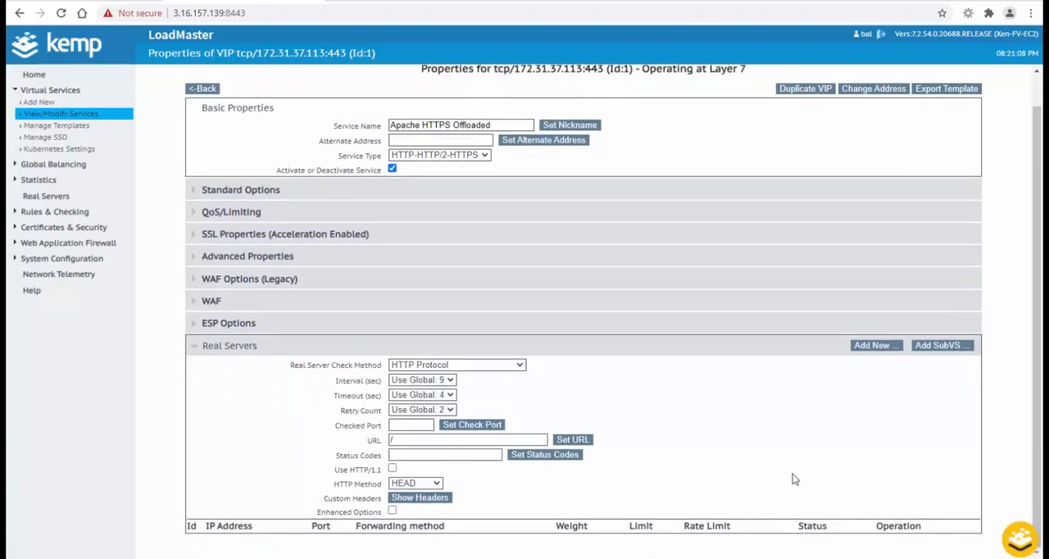
left_click(875, 345)
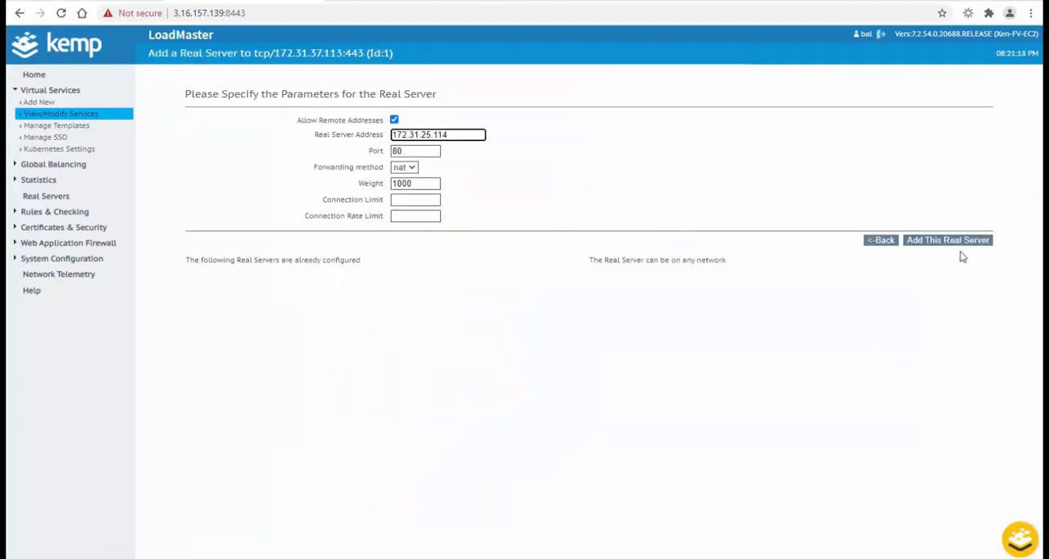
left_click(947, 239)
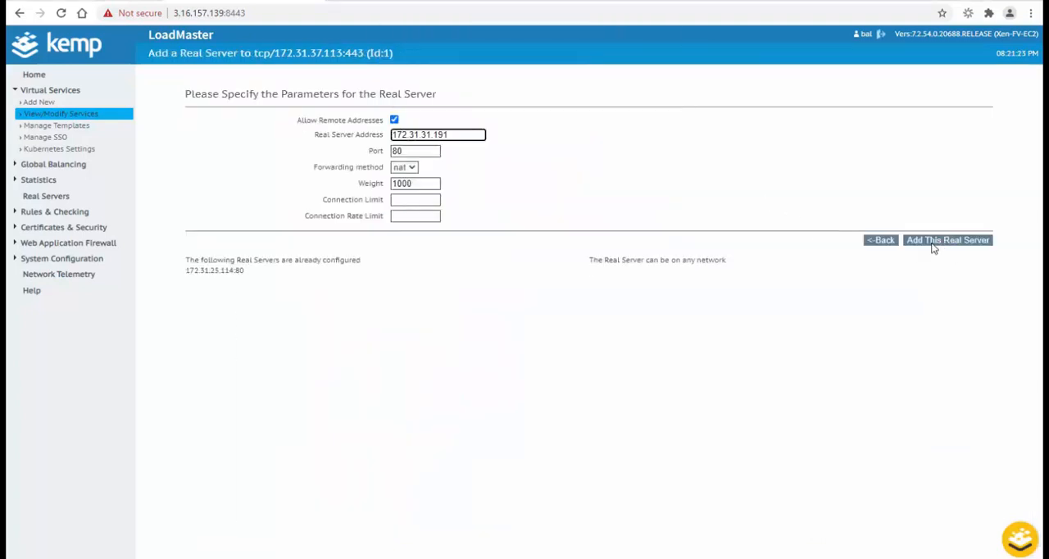
left_click(947, 239)
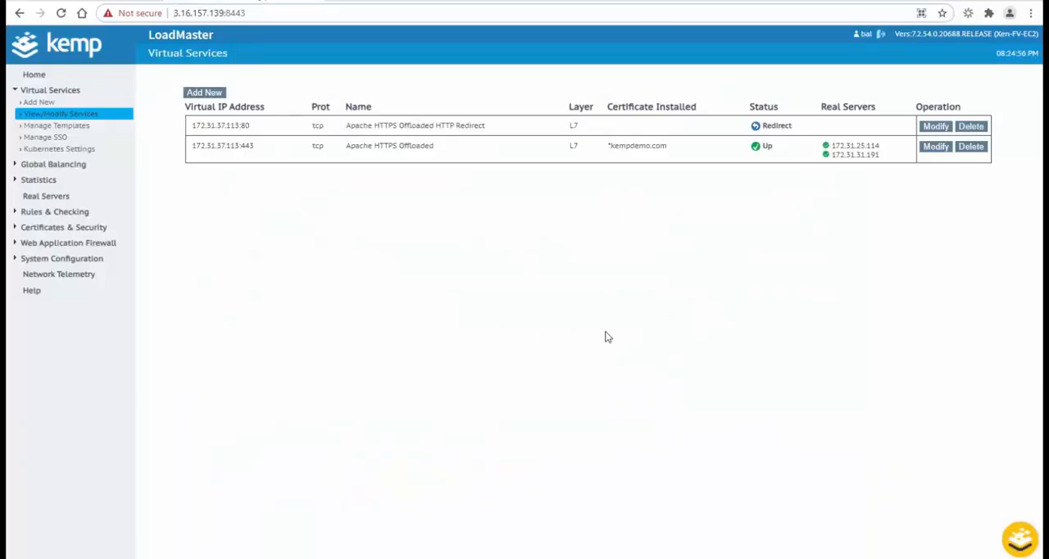
mouse_move(369, 303)
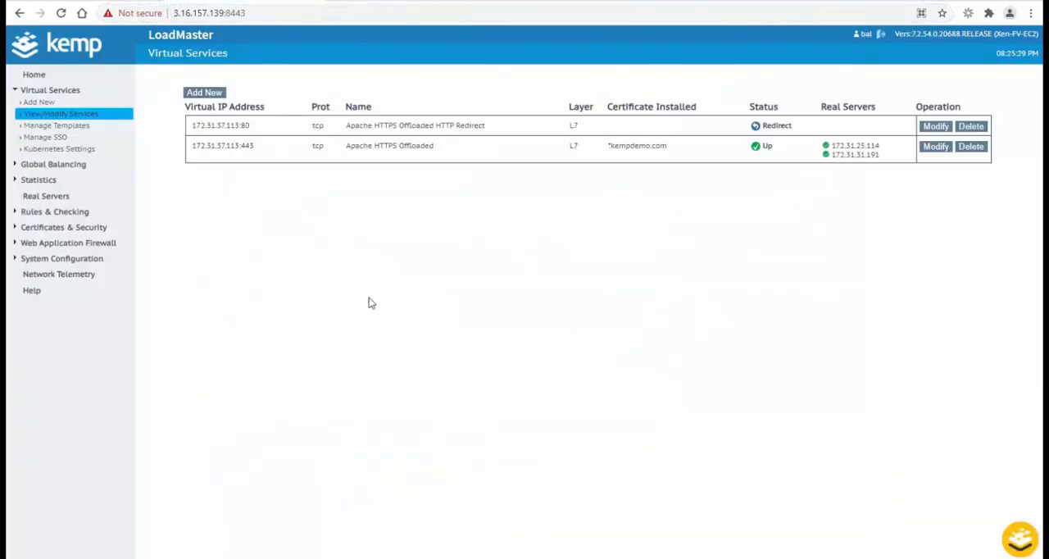